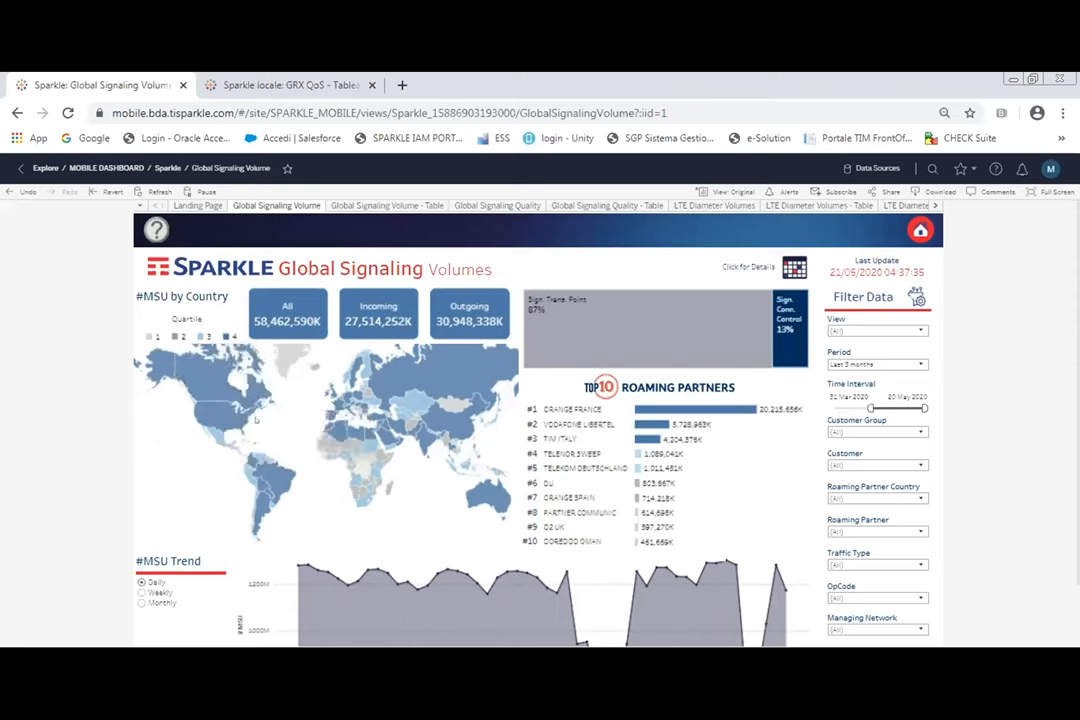
pyautogui.moveTo(240, 380)
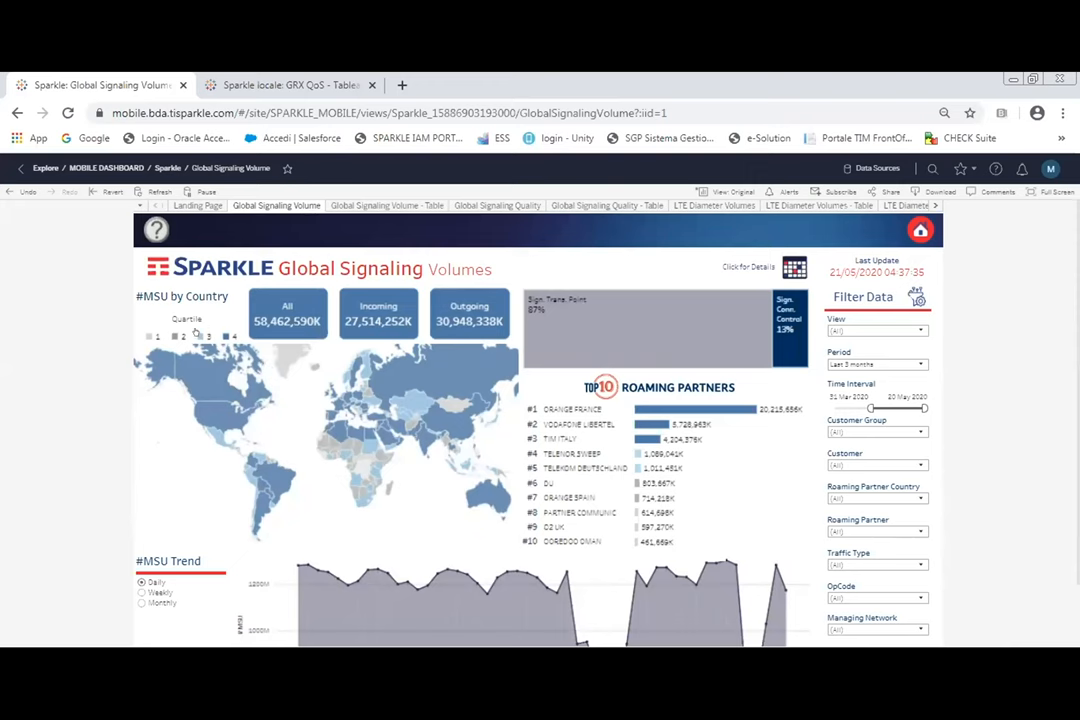
pyautogui.moveTo(186, 335)
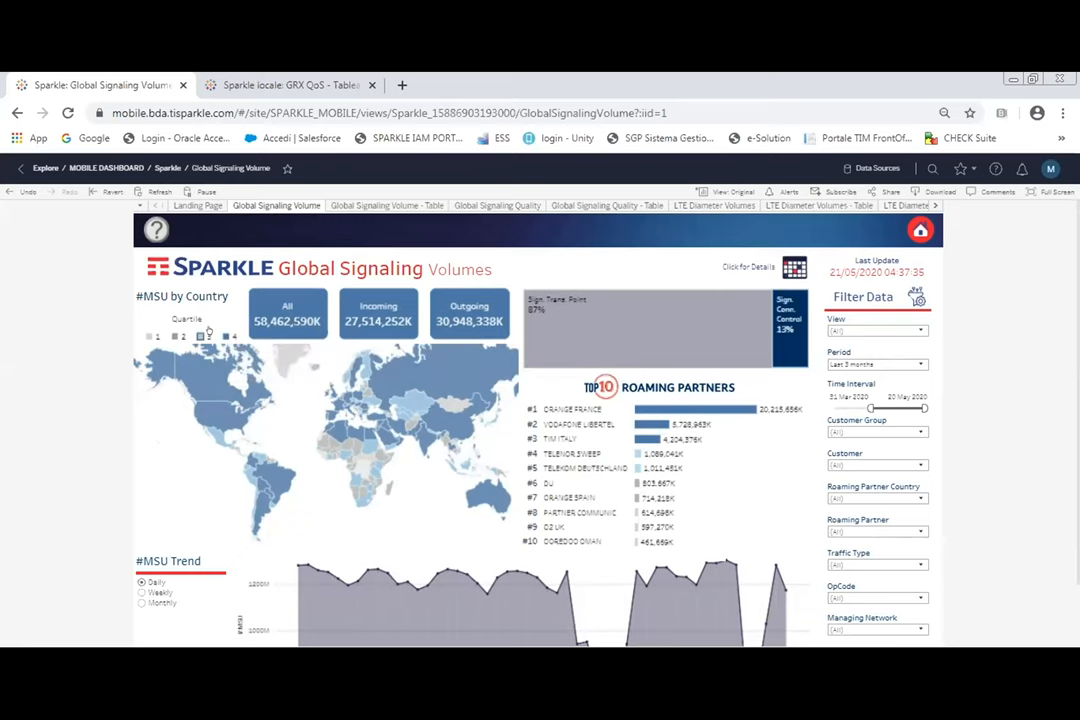
pyautogui.moveTo(207, 335)
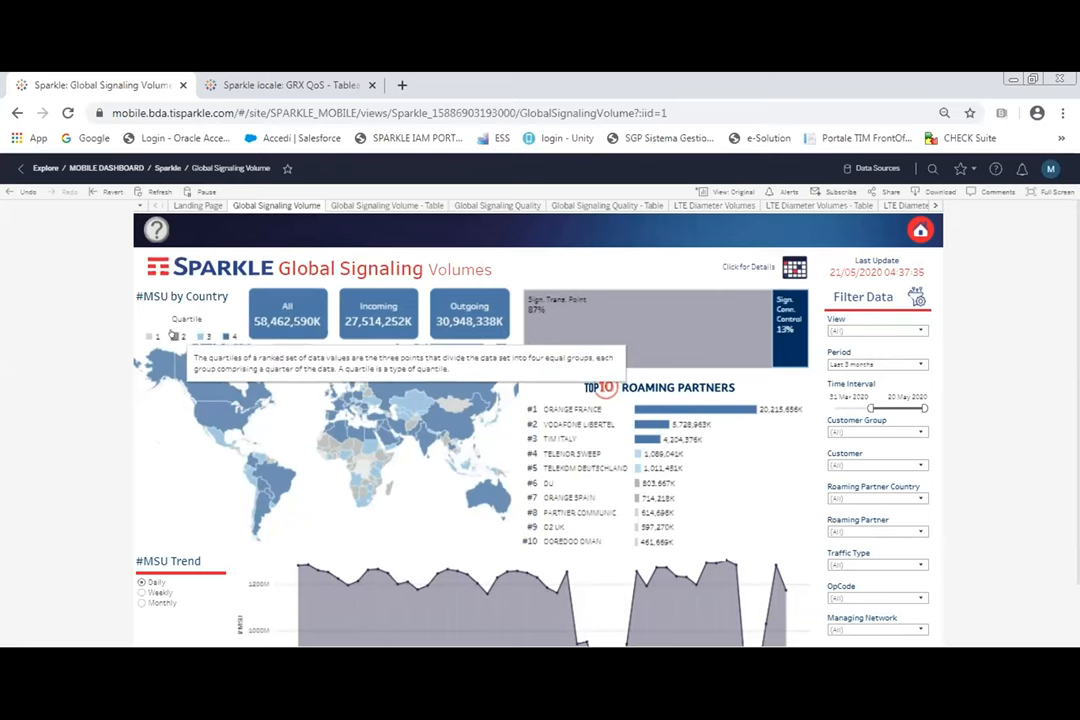